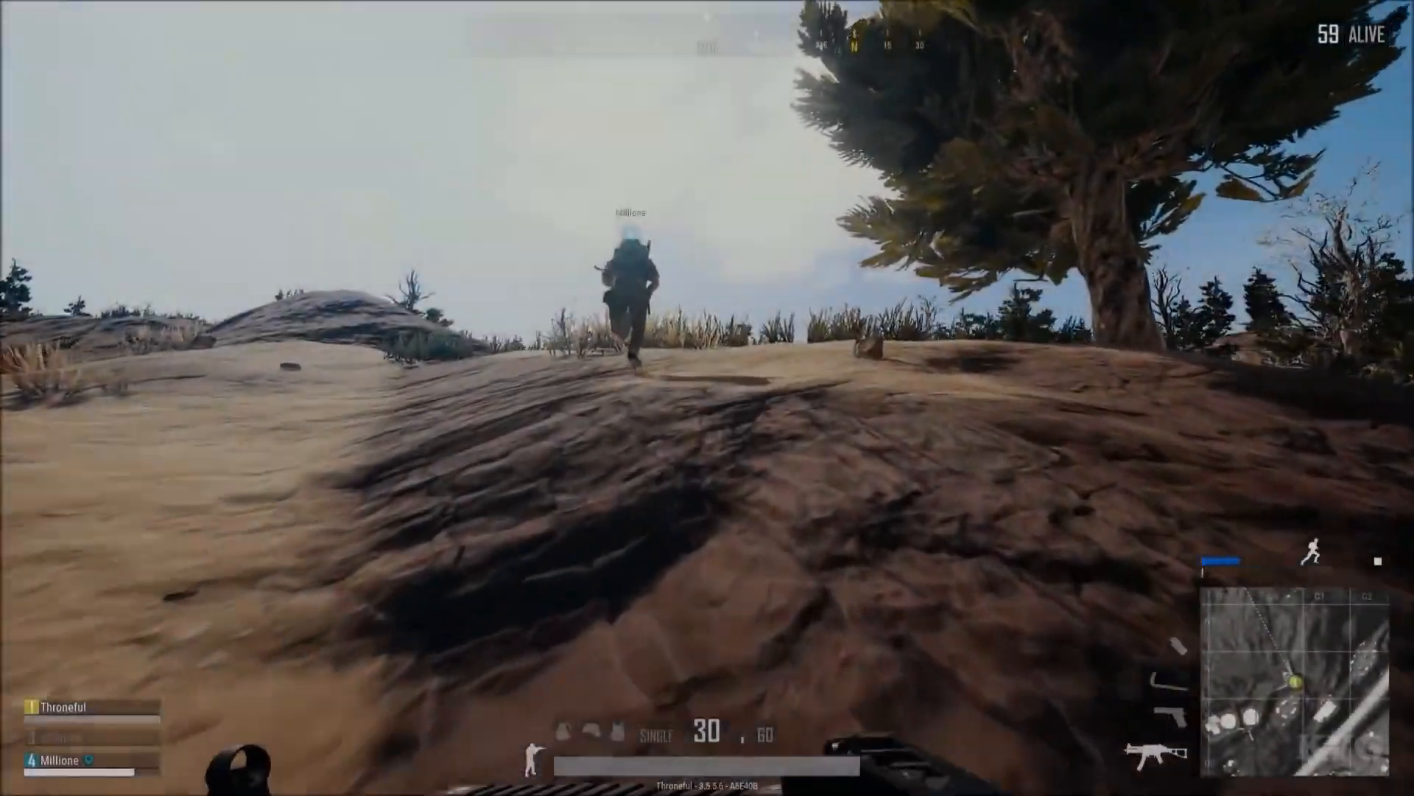
Step: Bring up PUBG's in-game Settings via the Escape menu and view the Very Low graphics options
{"action": "key", "text": "Escape"}
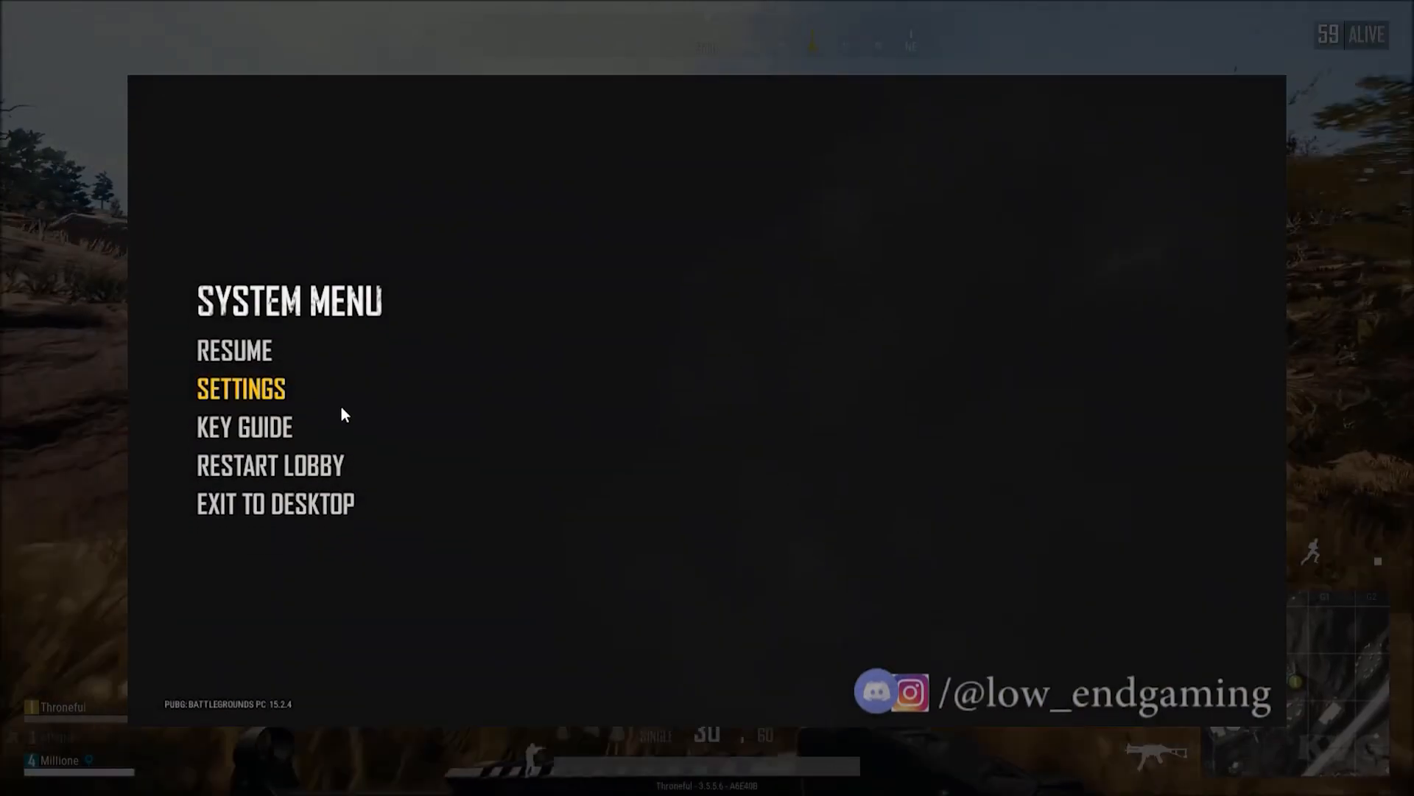
{"action": "left_click", "coordinate": [240, 387]}
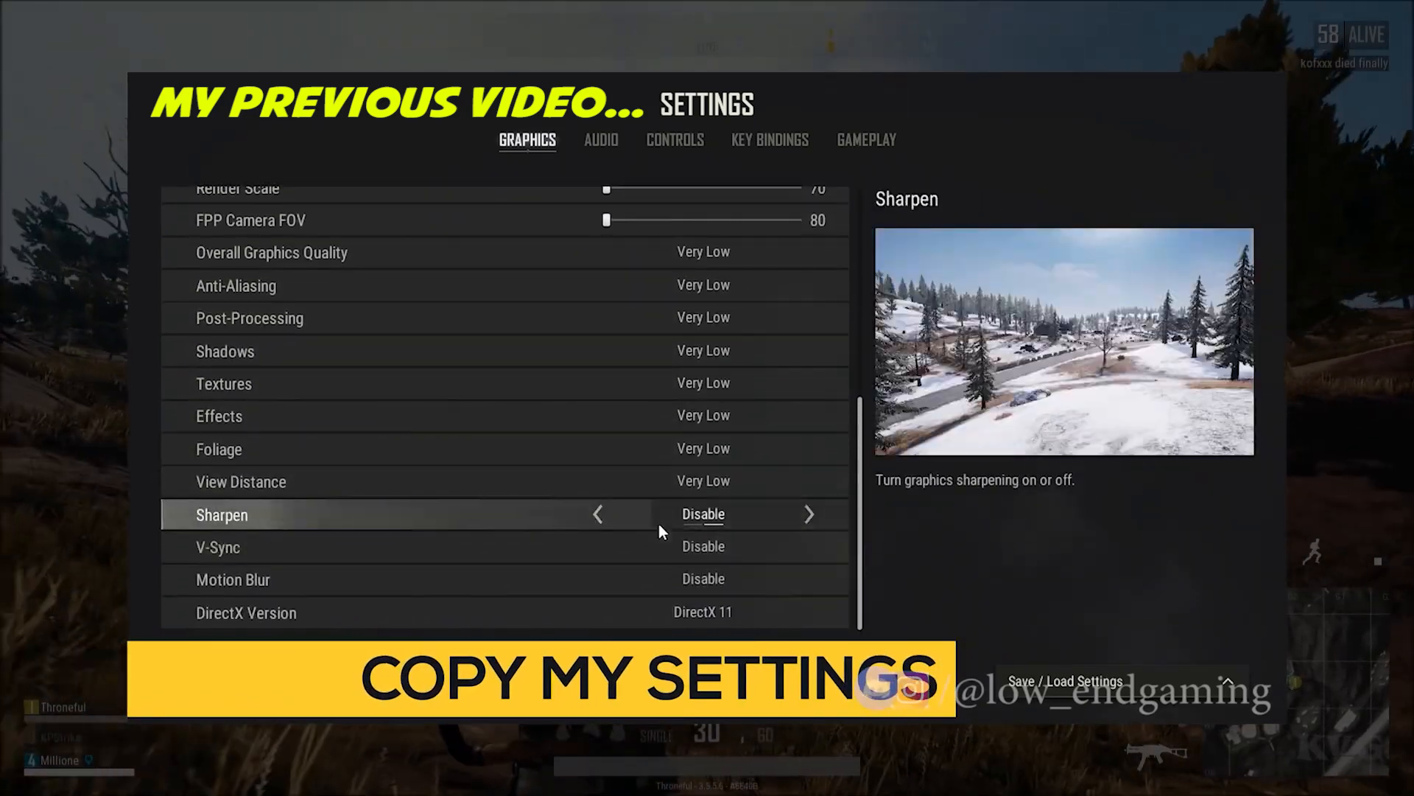
{"action": "left_click", "coordinate": [809, 612]}
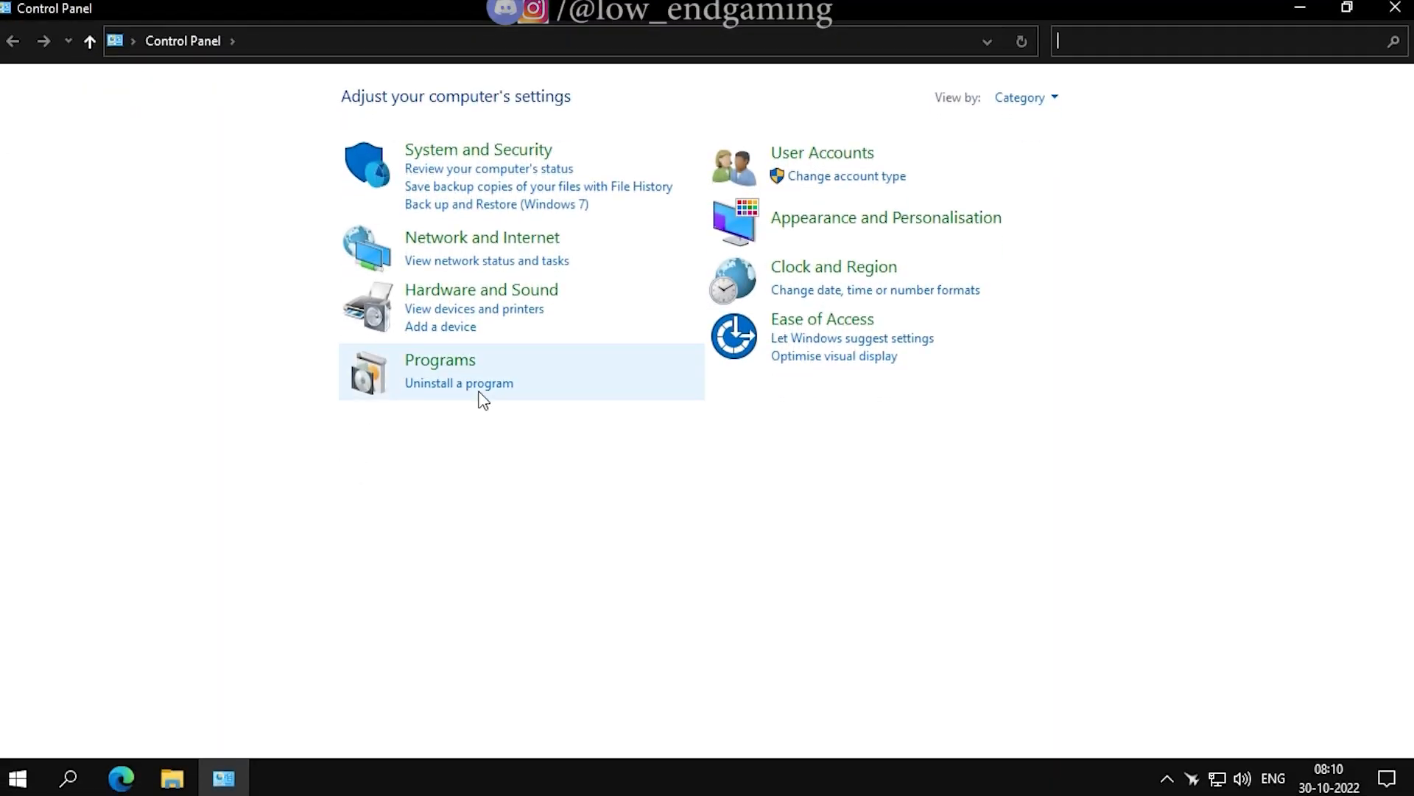
Step: Reach the Ethernet connection status through Network and Sharing Centre
{"action": "left_click", "coordinate": [482, 237]}
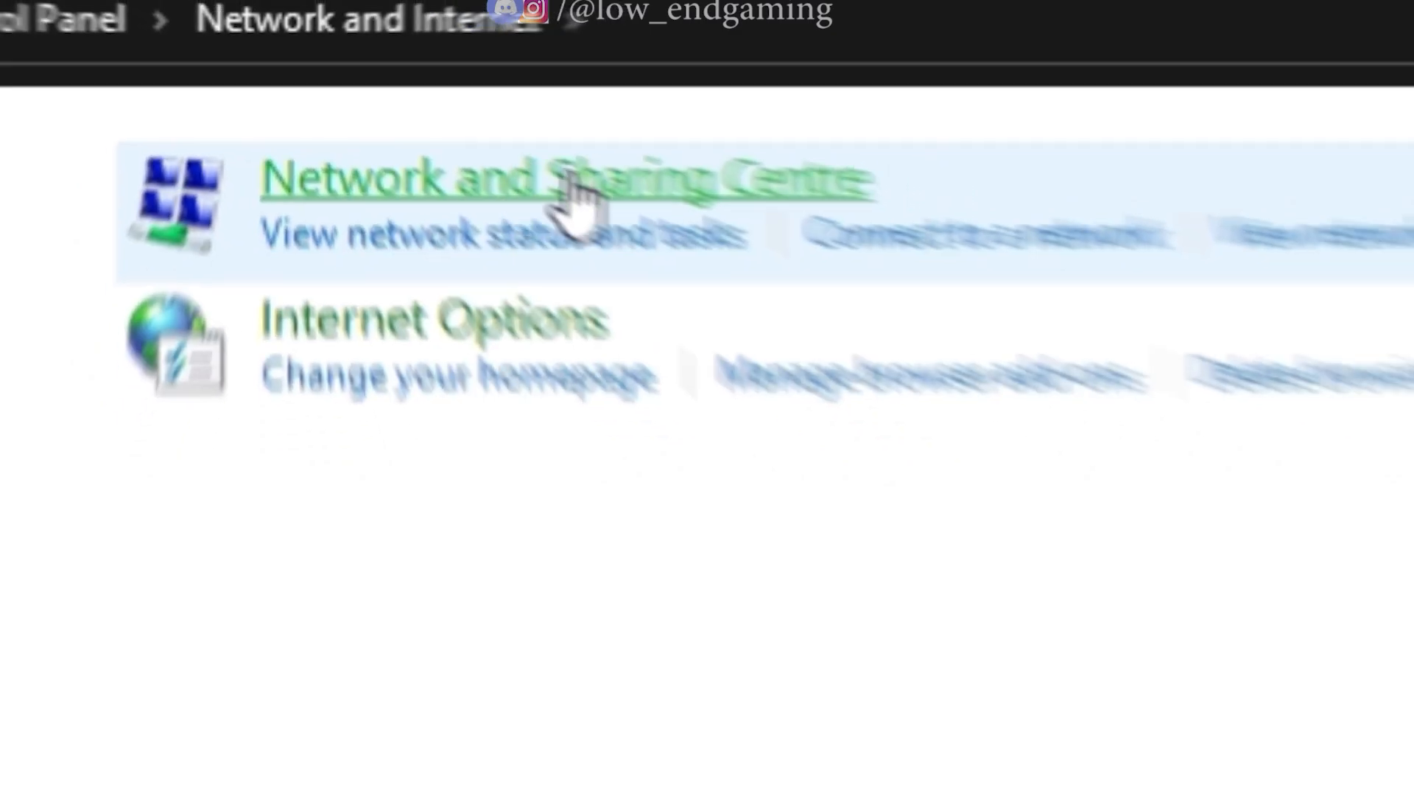
{"action": "left_click", "coordinate": [560, 175]}
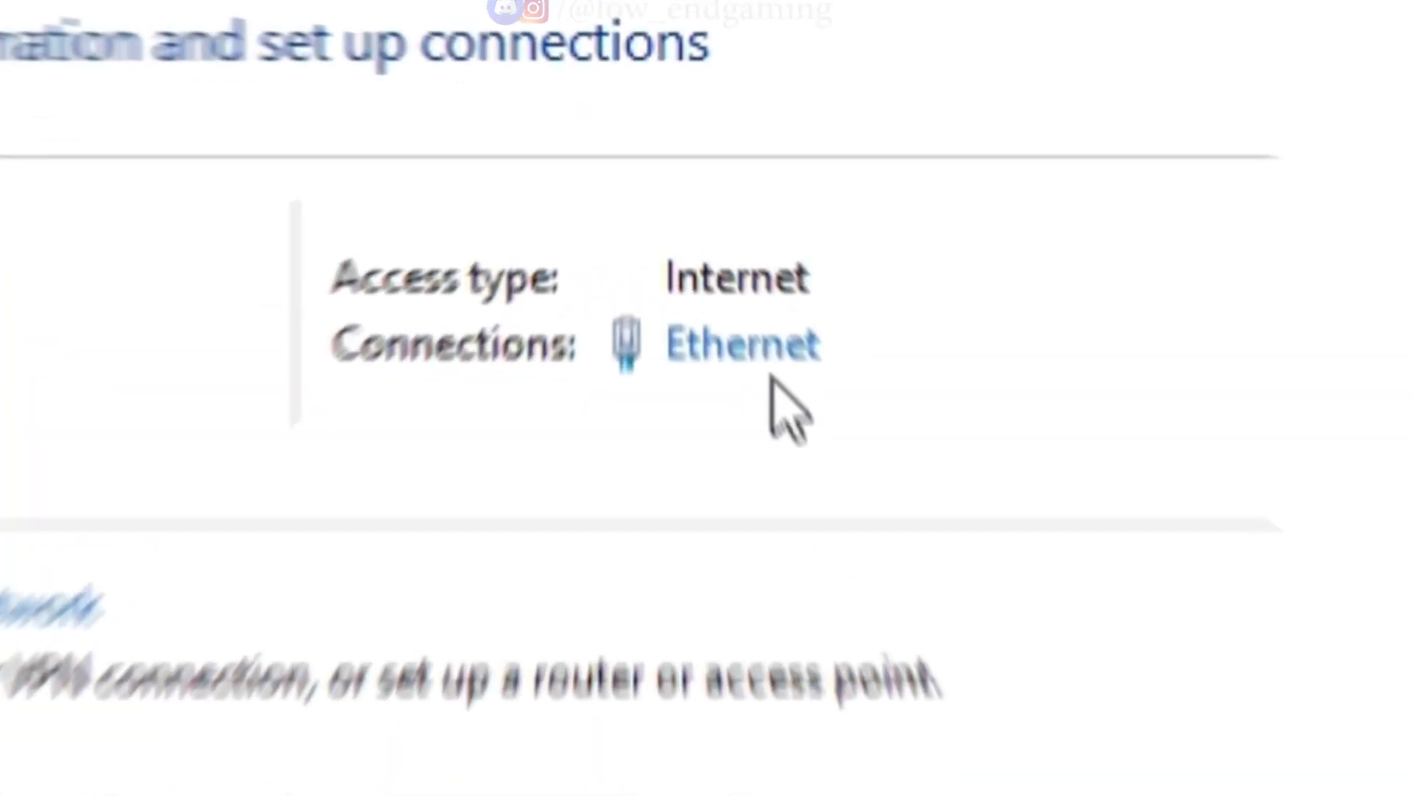
{"action": "left_click", "coordinate": [743, 344]}
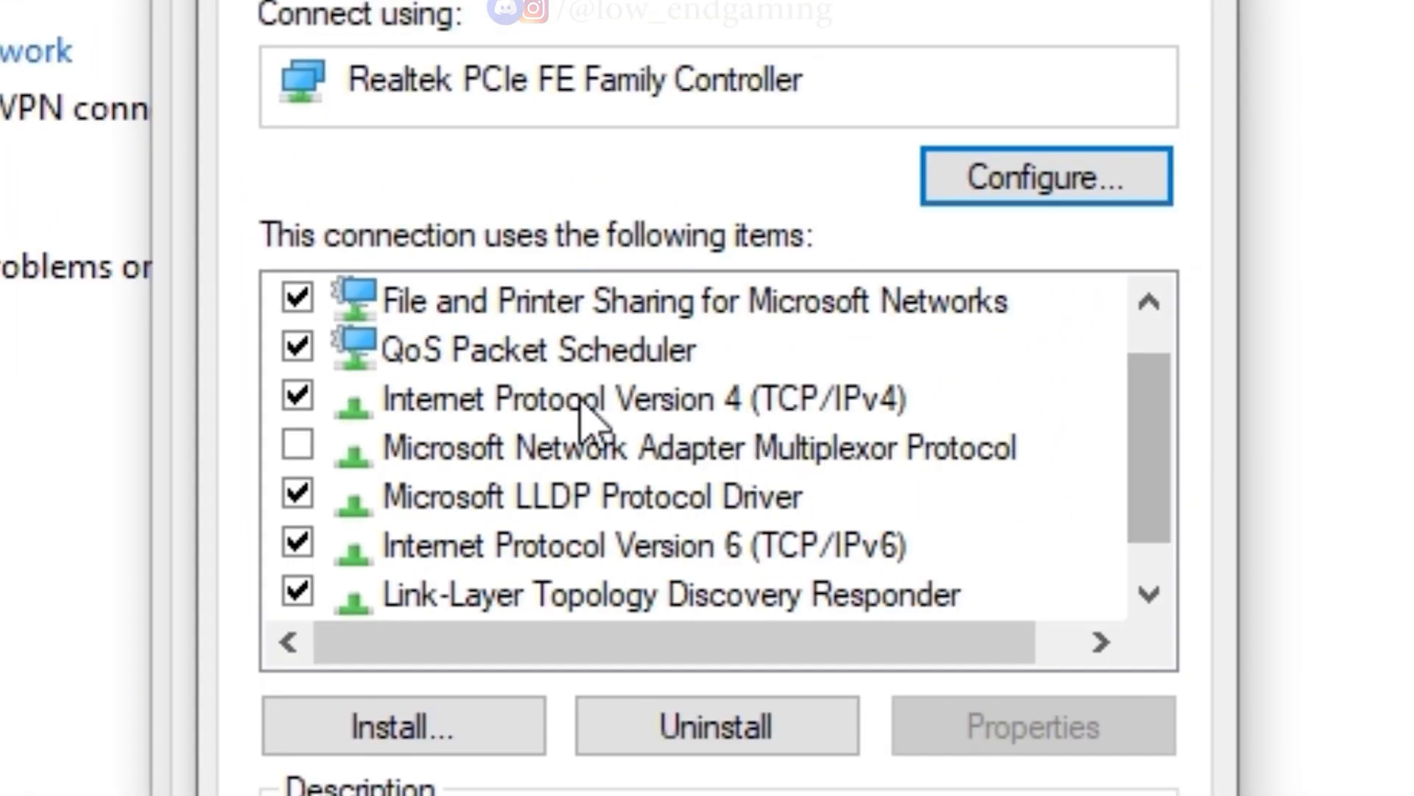
Step: Set the IPv4 DNS servers manually to 8.8.8.8 and 8.8.4.4 and confirm
{"action": "left_click", "coordinate": [633, 398]}
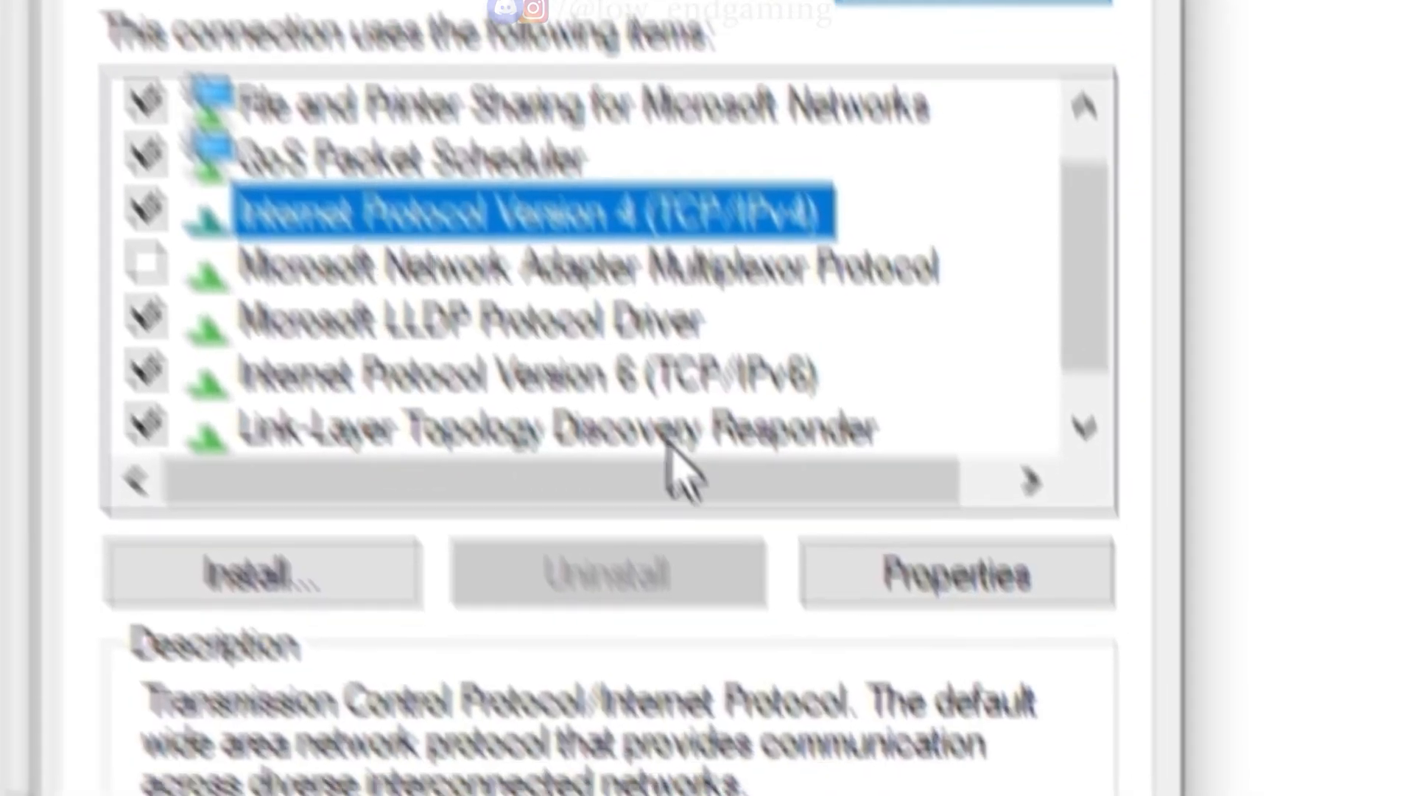
{"action": "left_click", "coordinate": [953, 571]}
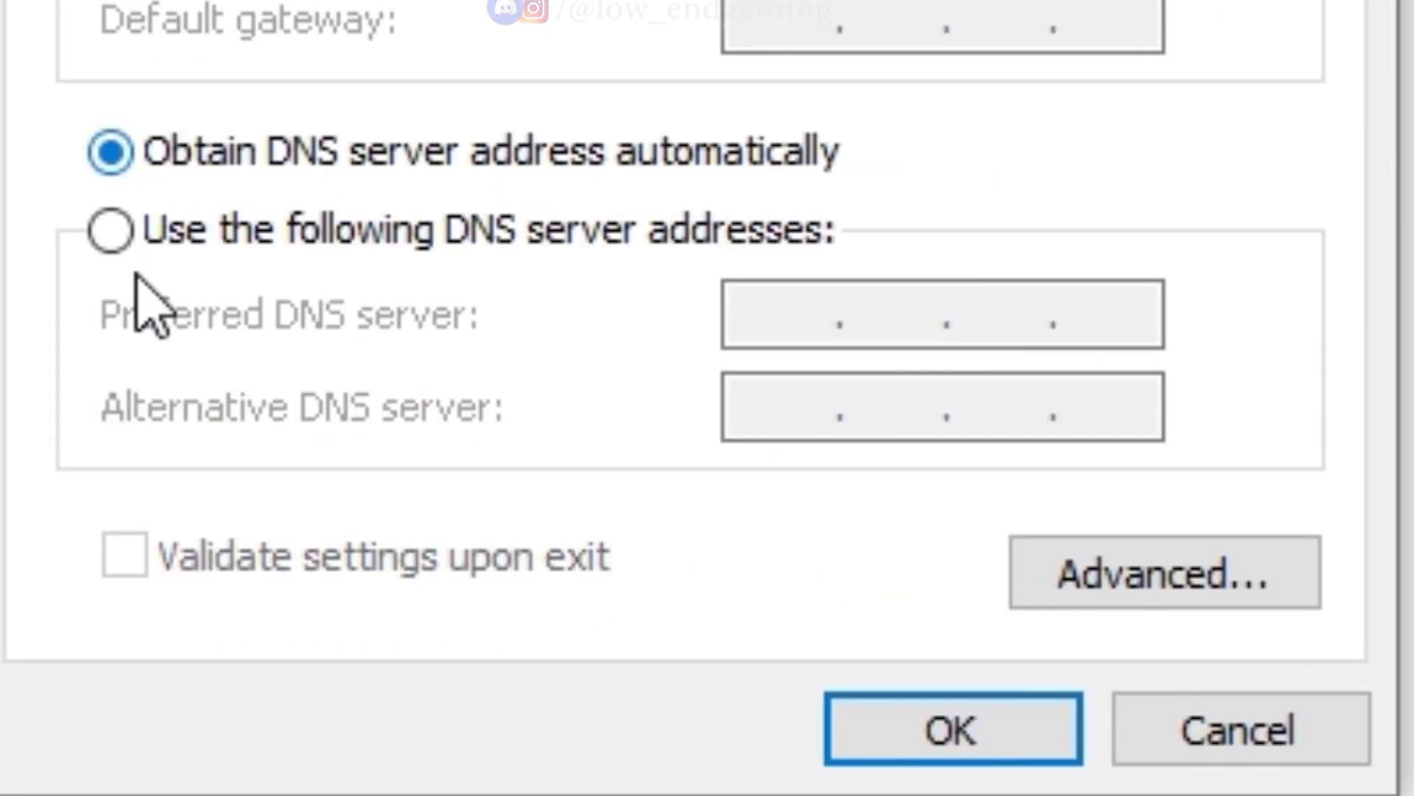
{"action": "left_click", "coordinate": [109, 229]}
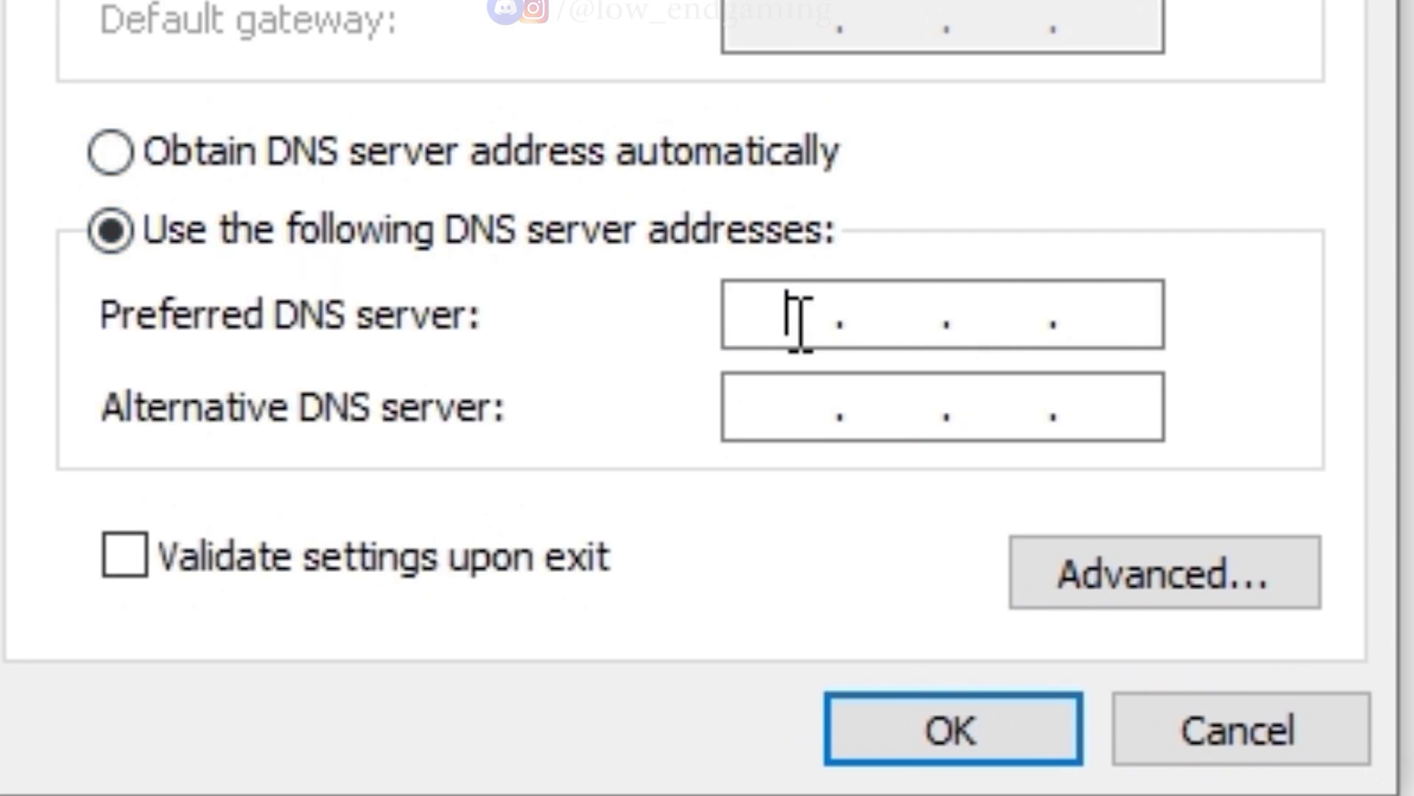
{"action": "type", "text": "8.8.4.4"}
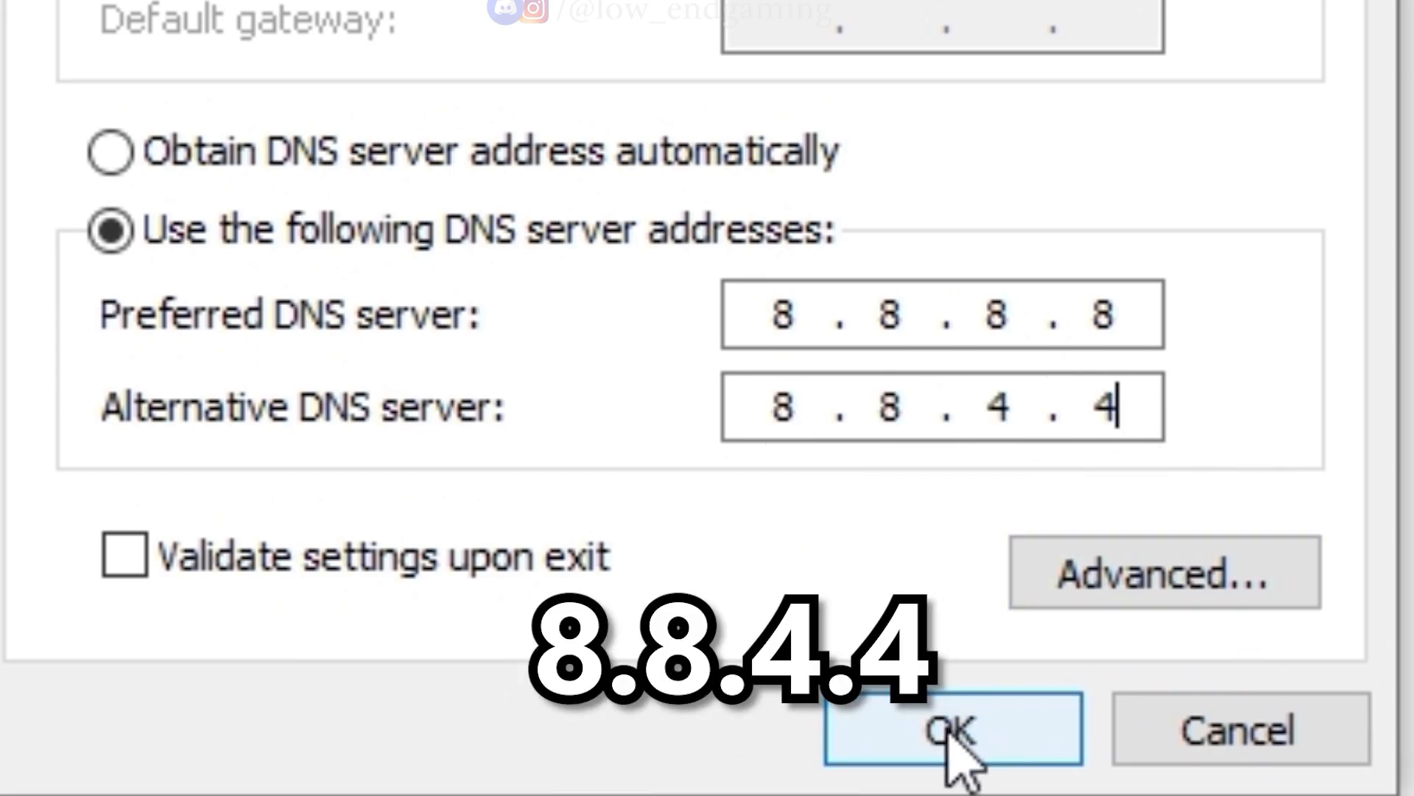
{"action": "left_click", "coordinate": [950, 729]}
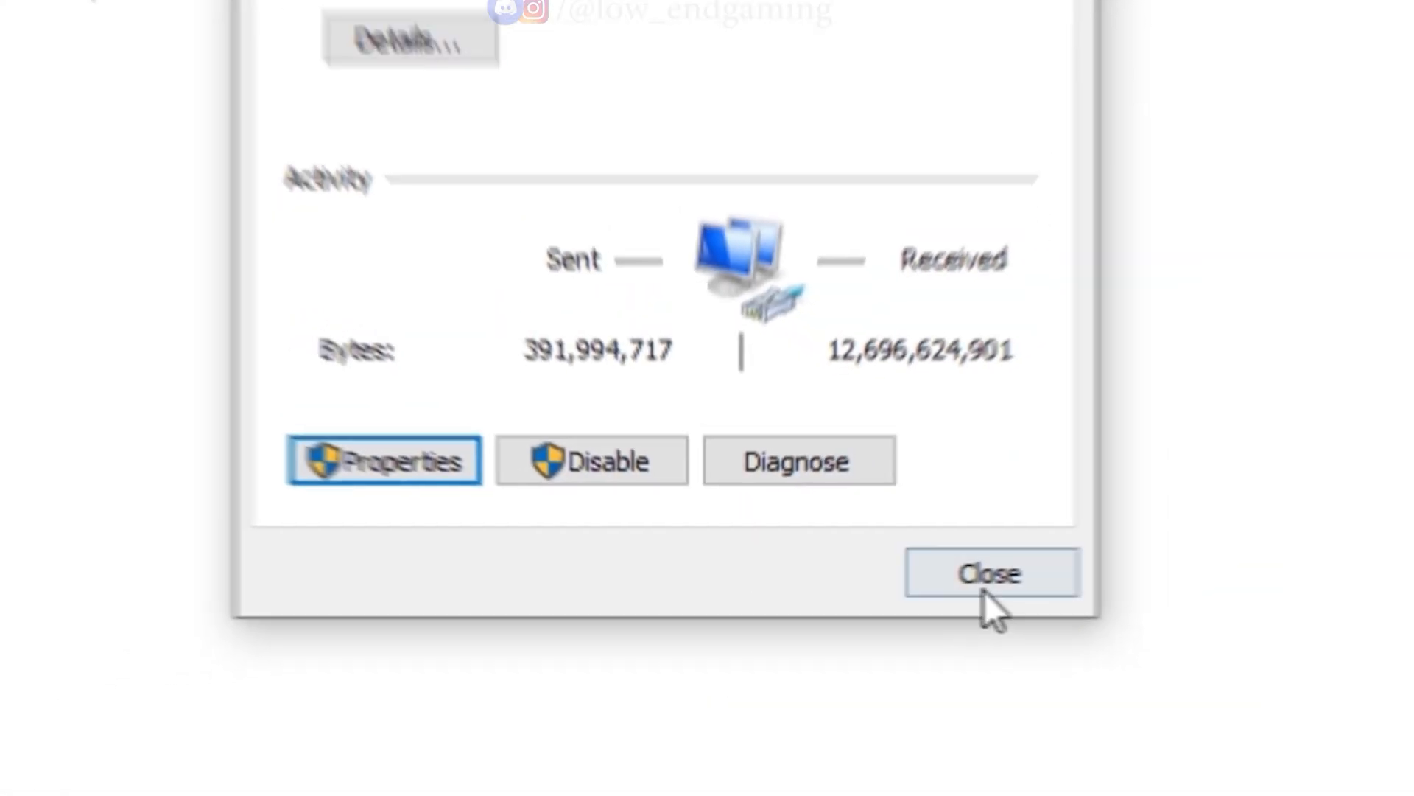
{"action": "left_click", "coordinate": [990, 574]}
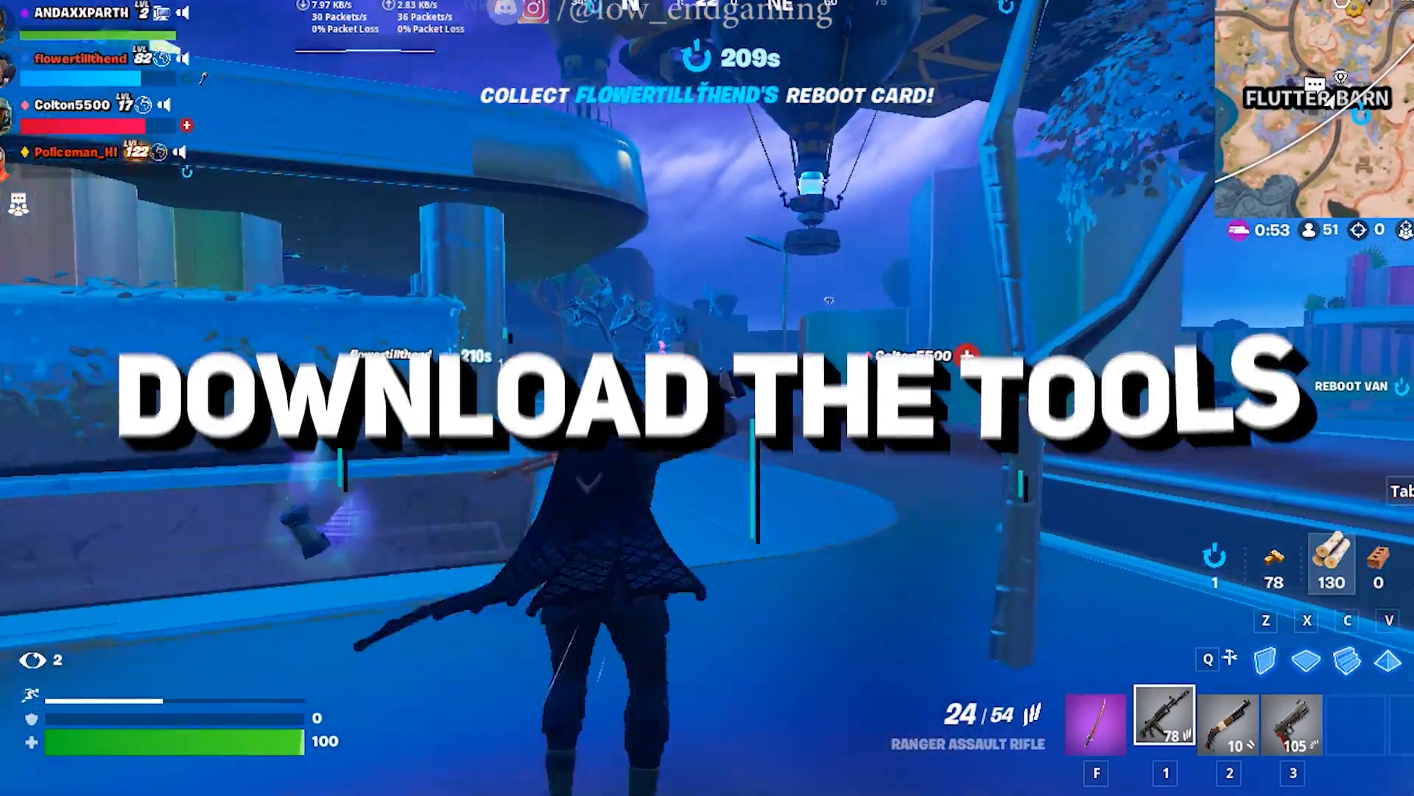
{"action": "left_click", "coordinate": [707, 398]}
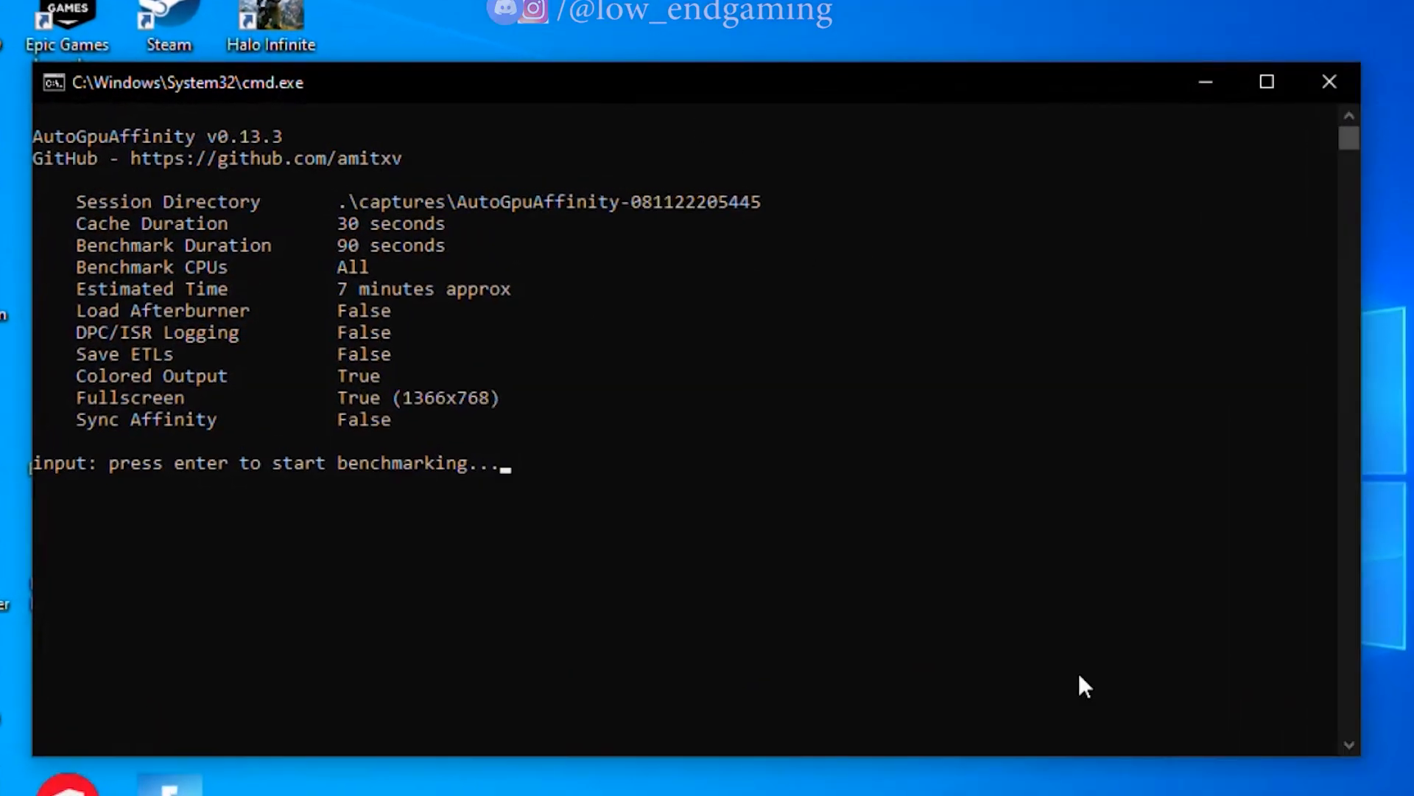
Step: Start the AutoGpuAffinity benchmark in the cmd window and let it run
{"action": "key", "text": "enter"}
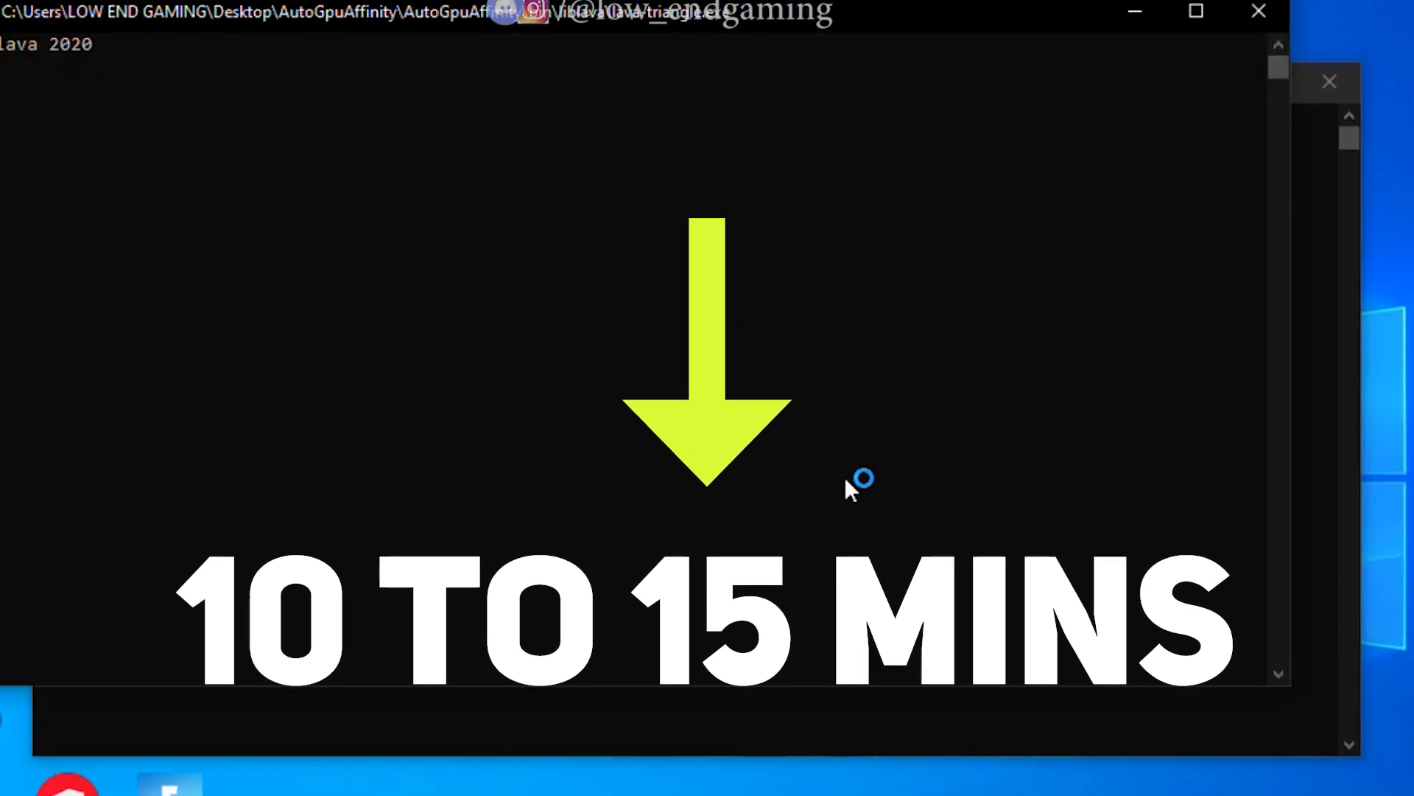
{"action": "key", "text": "enter"}
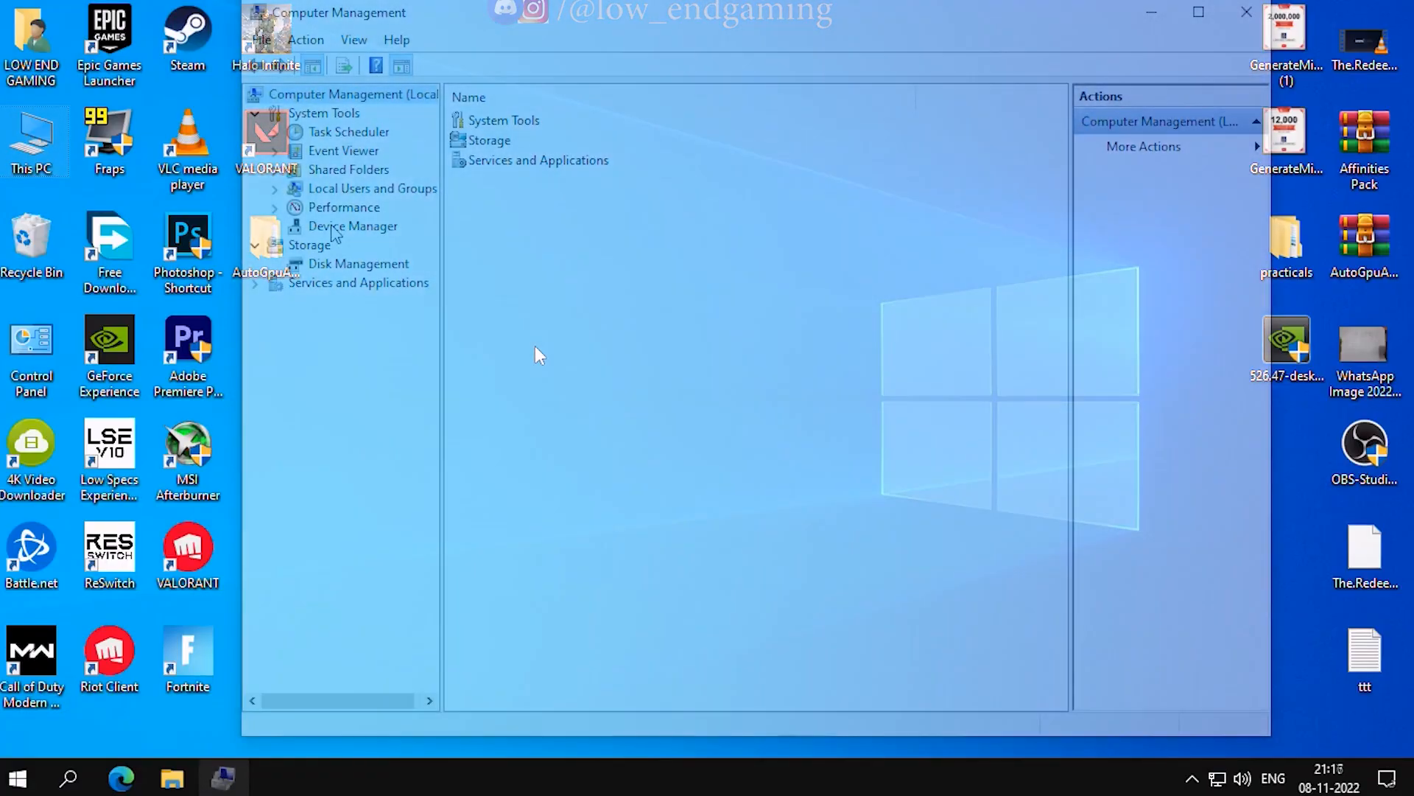
Step: View the GeForce GT 1030's properties in Device Manager, noting location PCI bus 1, device 0, function 0
{"action": "left_click", "coordinate": [352, 225]}
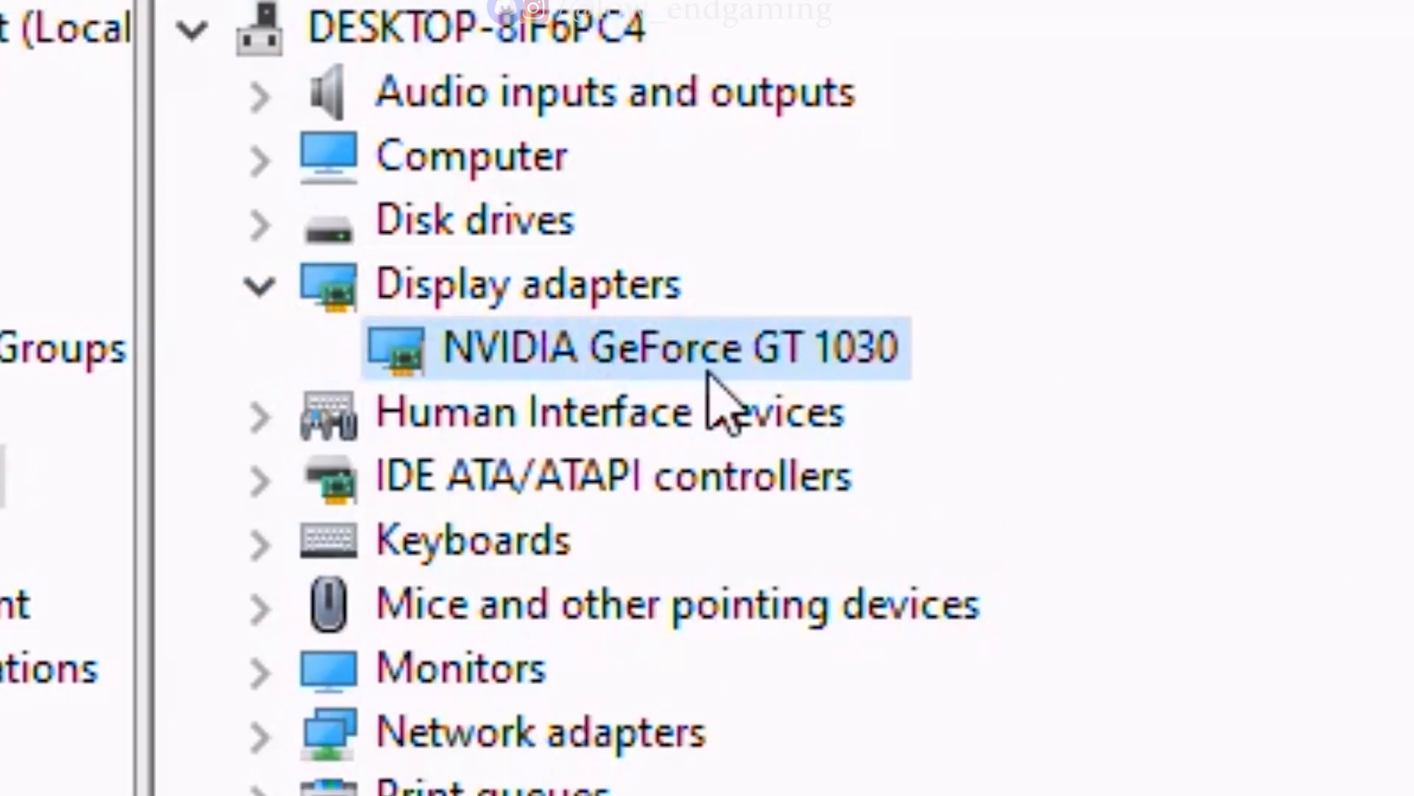
{"action": "right_click", "coordinate": [667, 348]}
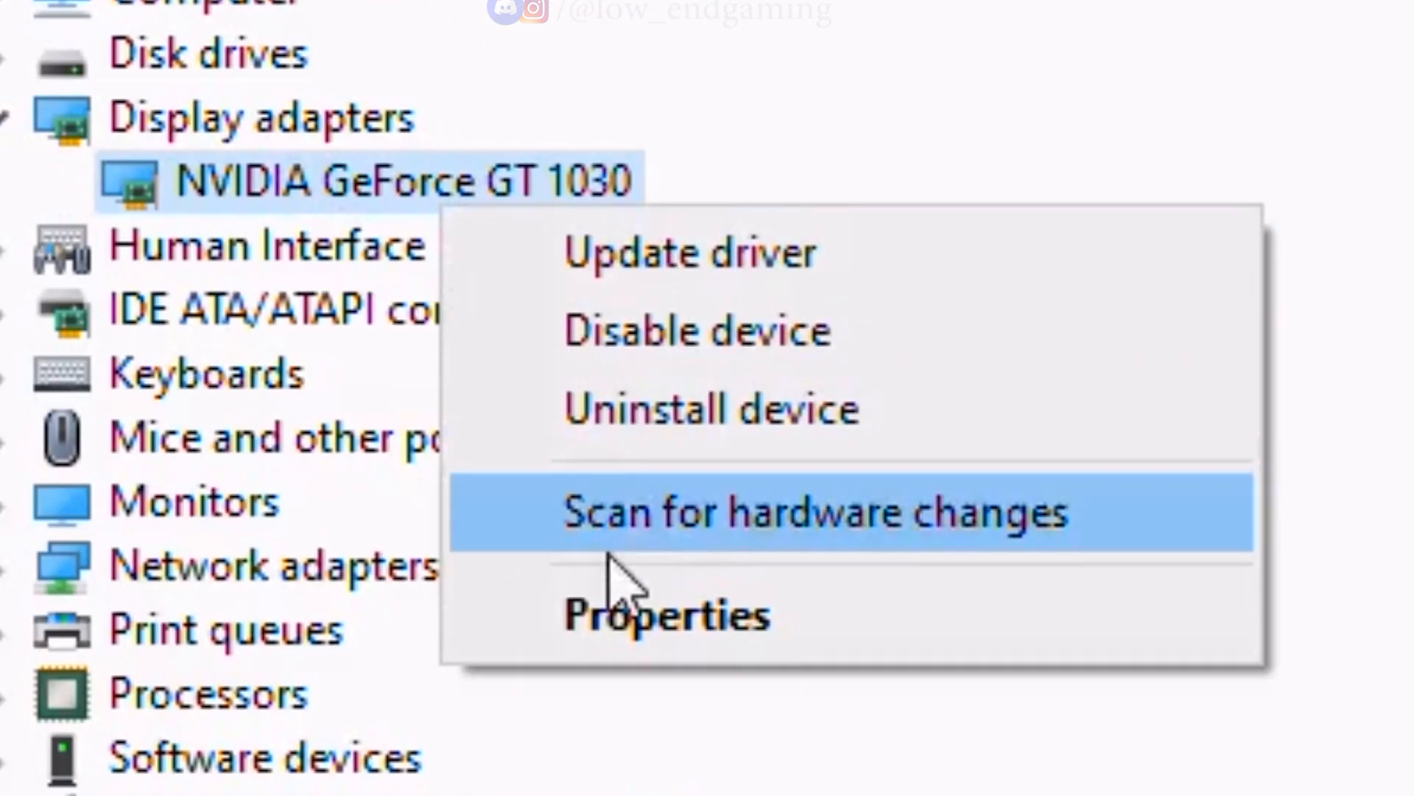
{"action": "left_click", "coordinate": [664, 615]}
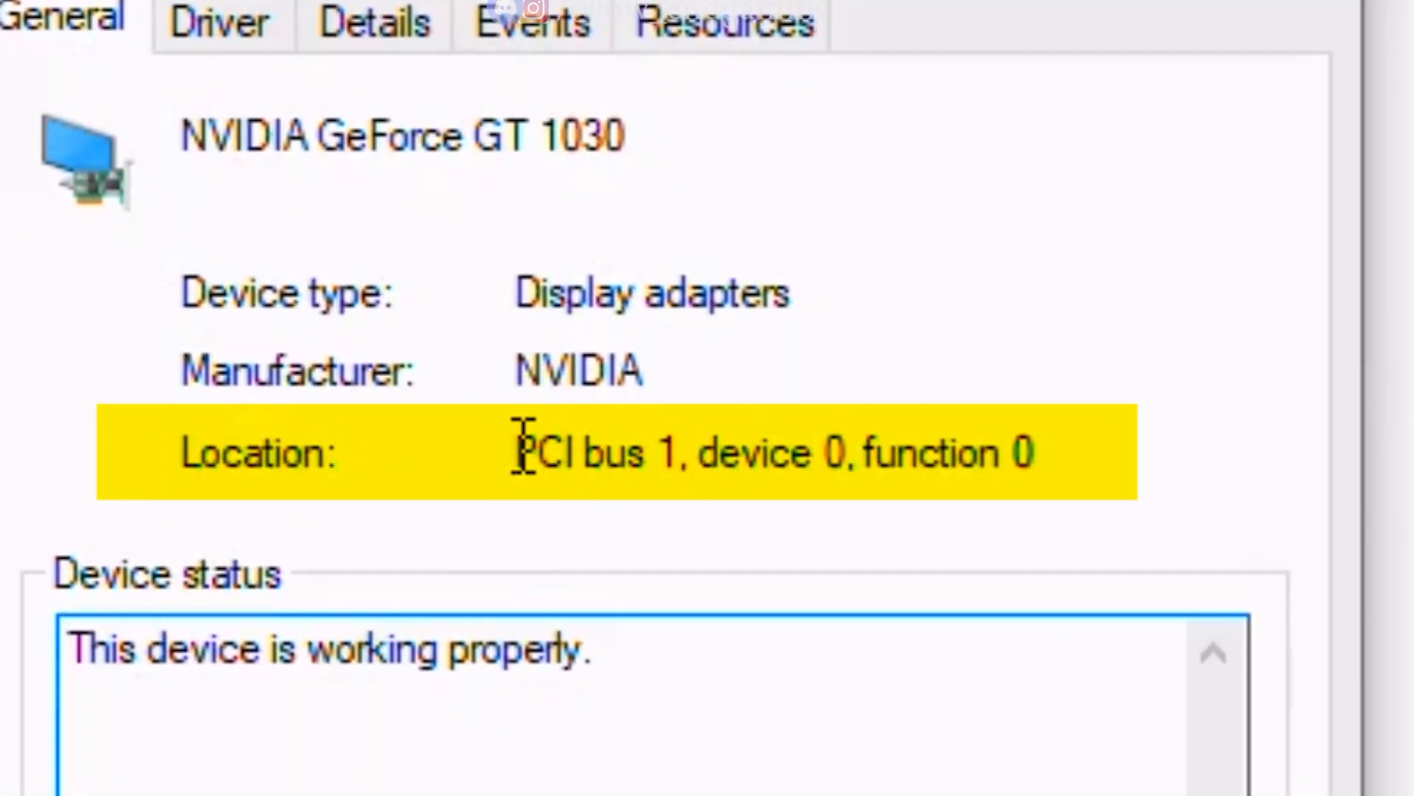
{"action": "left_click", "coordinate": [757, 501]}
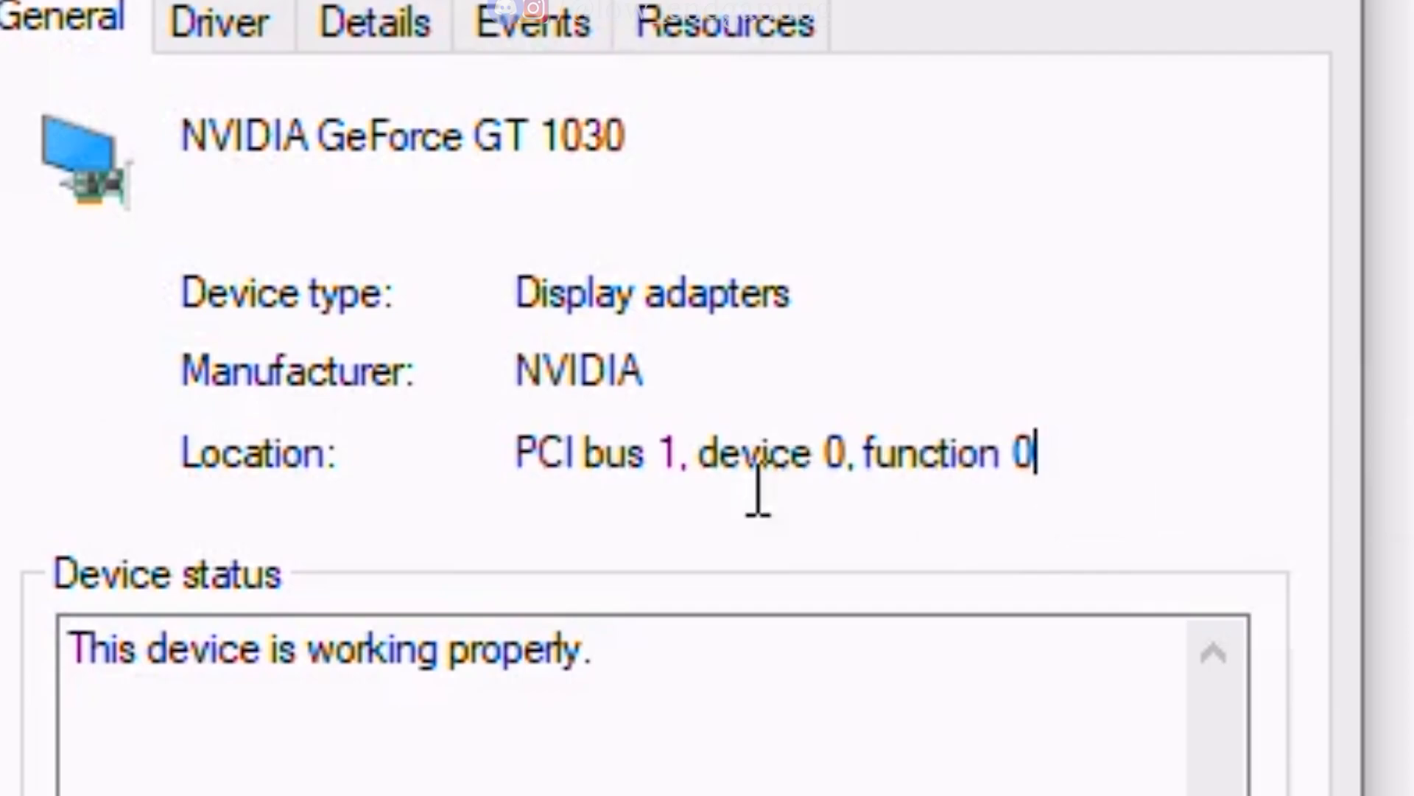
{"action": "right_click", "coordinate": [289, 251]}
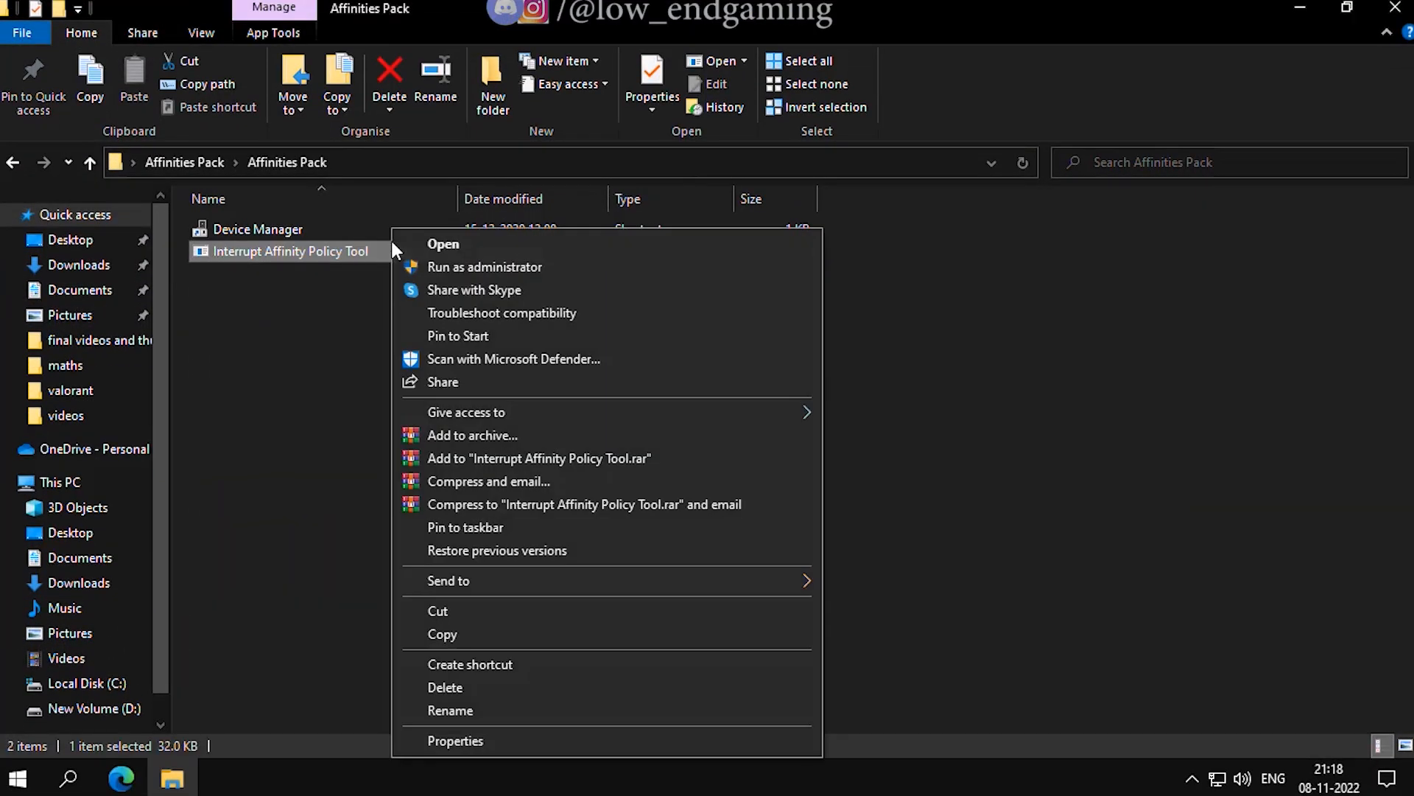
Step: Run the Interrupt Affinity Policy Tool as administrator and choose Set Mask for the GT 1030
{"action": "left_click", "coordinate": [443, 244]}
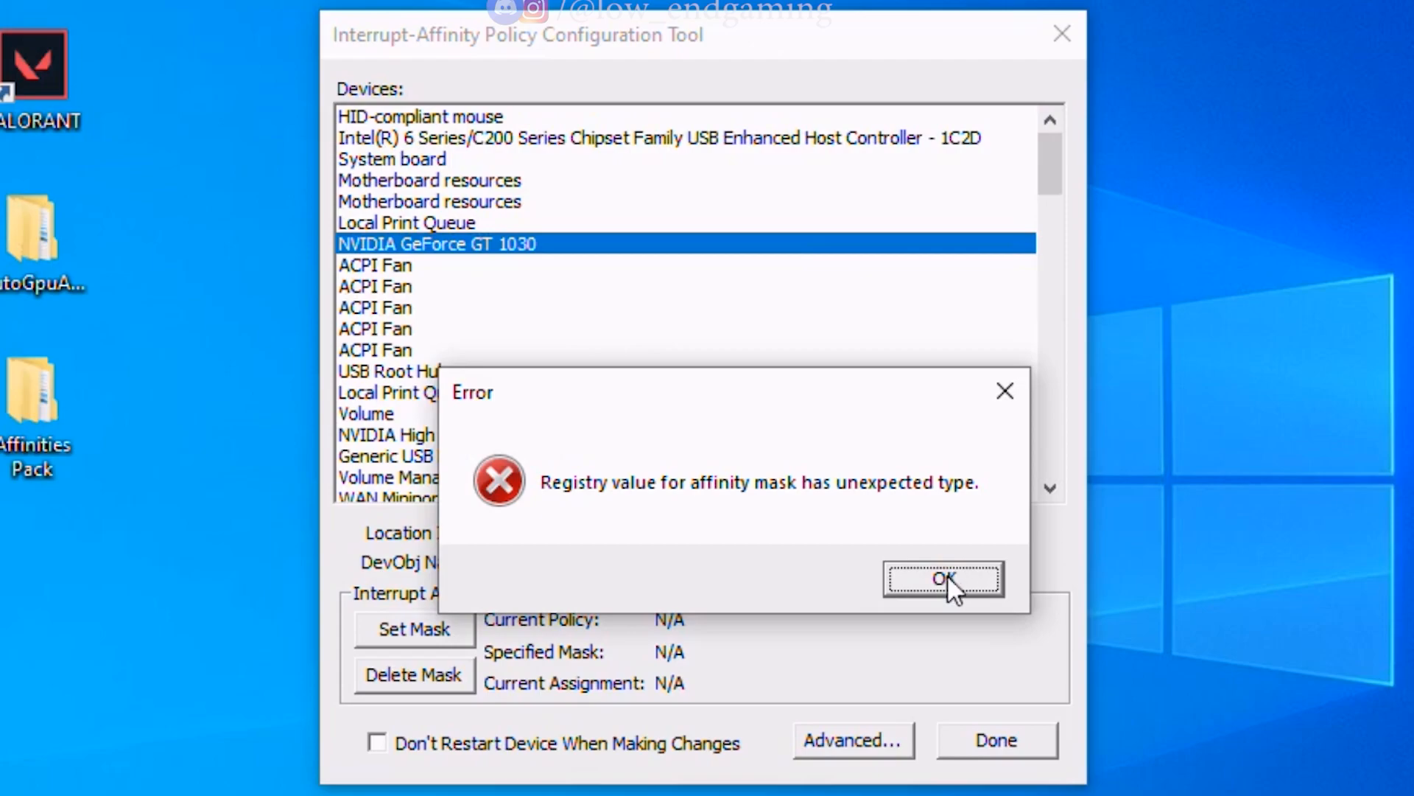
{"action": "left_click", "coordinate": [943, 577]}
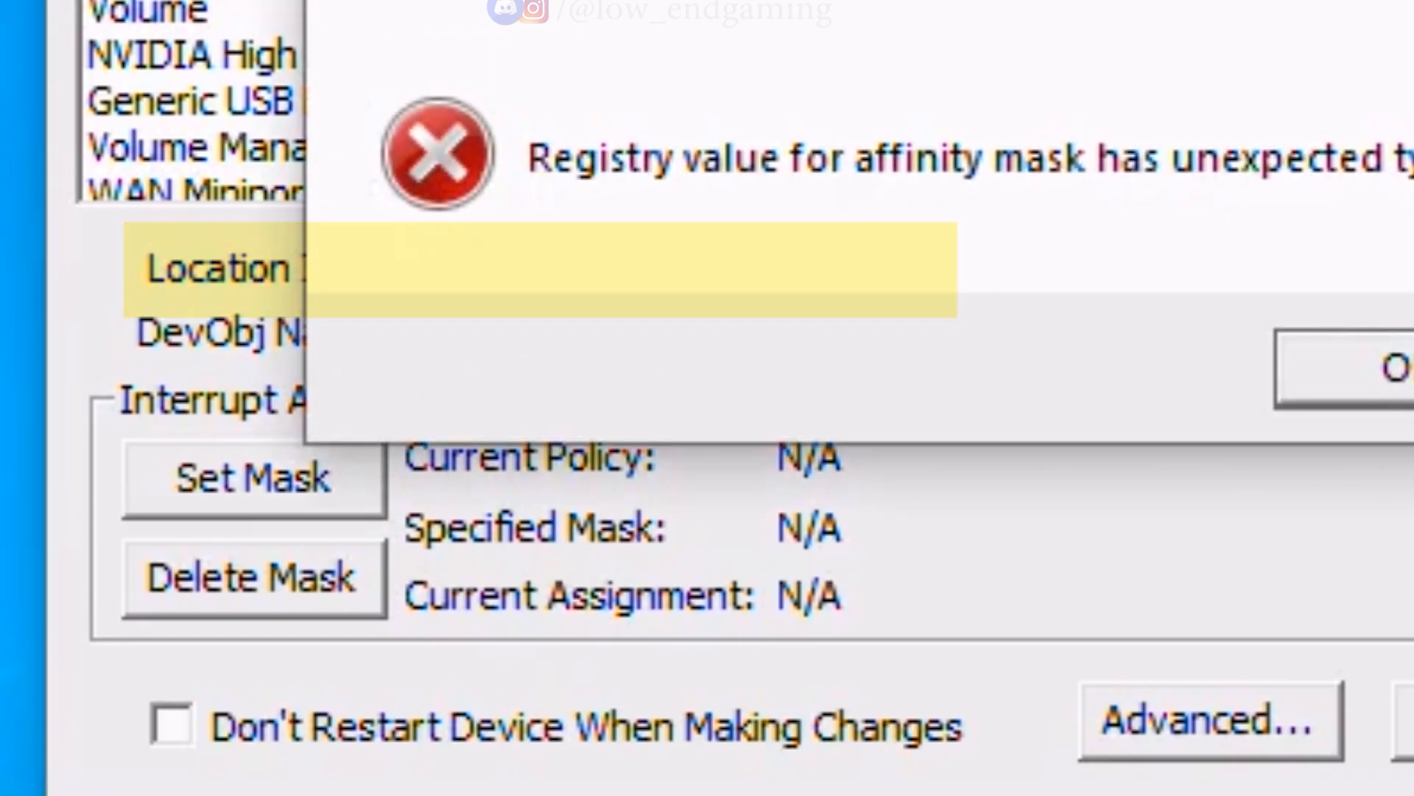
{"action": "left_click", "coordinate": [1392, 365]}
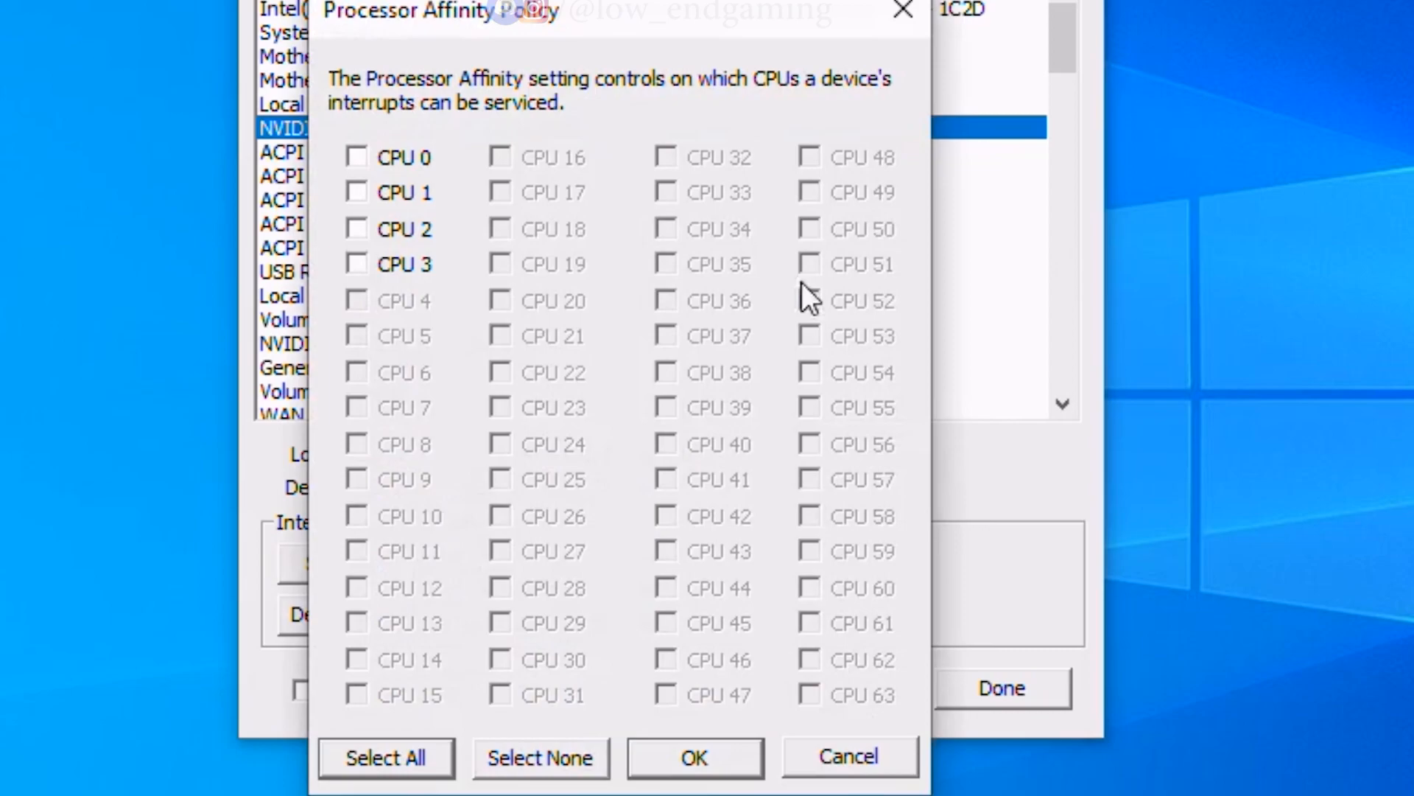
{"action": "mouse_move", "coordinate": [351, 196]}
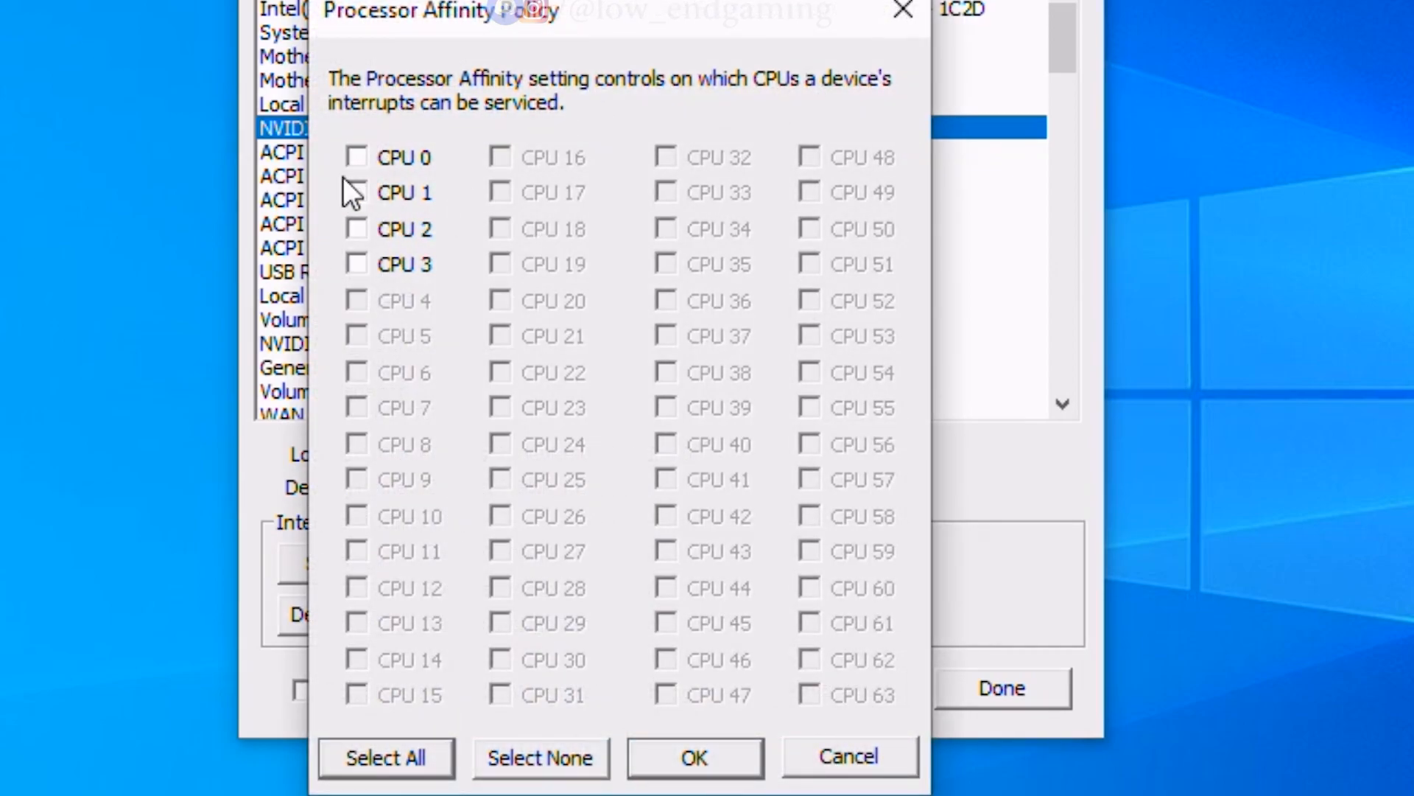
Step: Limit the GT 1030's interrupts to CPU 0 (mask 0x1) and answer the restart prompt
{"action": "left_click", "coordinate": [357, 156]}
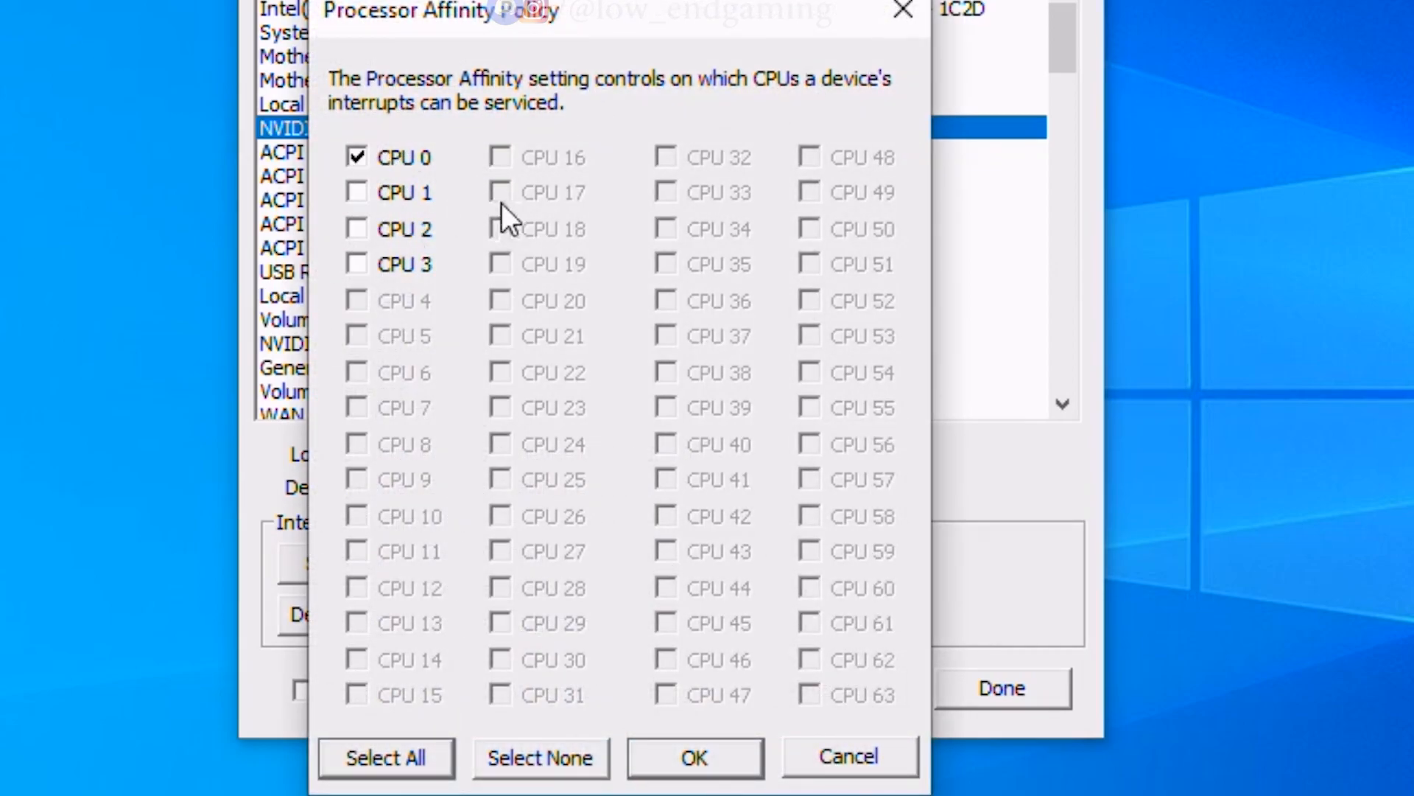
{"action": "left_click", "coordinate": [693, 756]}
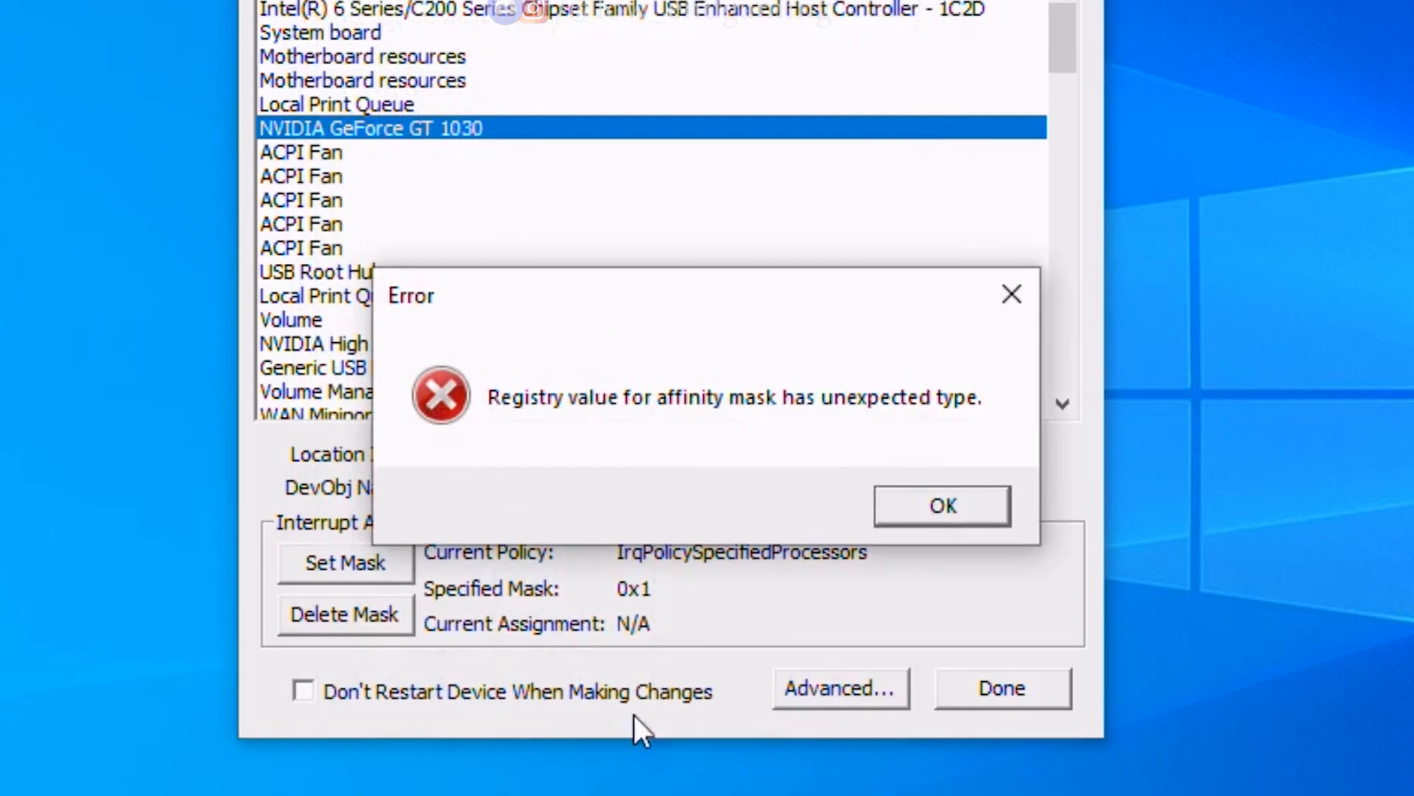
{"action": "left_click", "coordinate": [941, 503]}
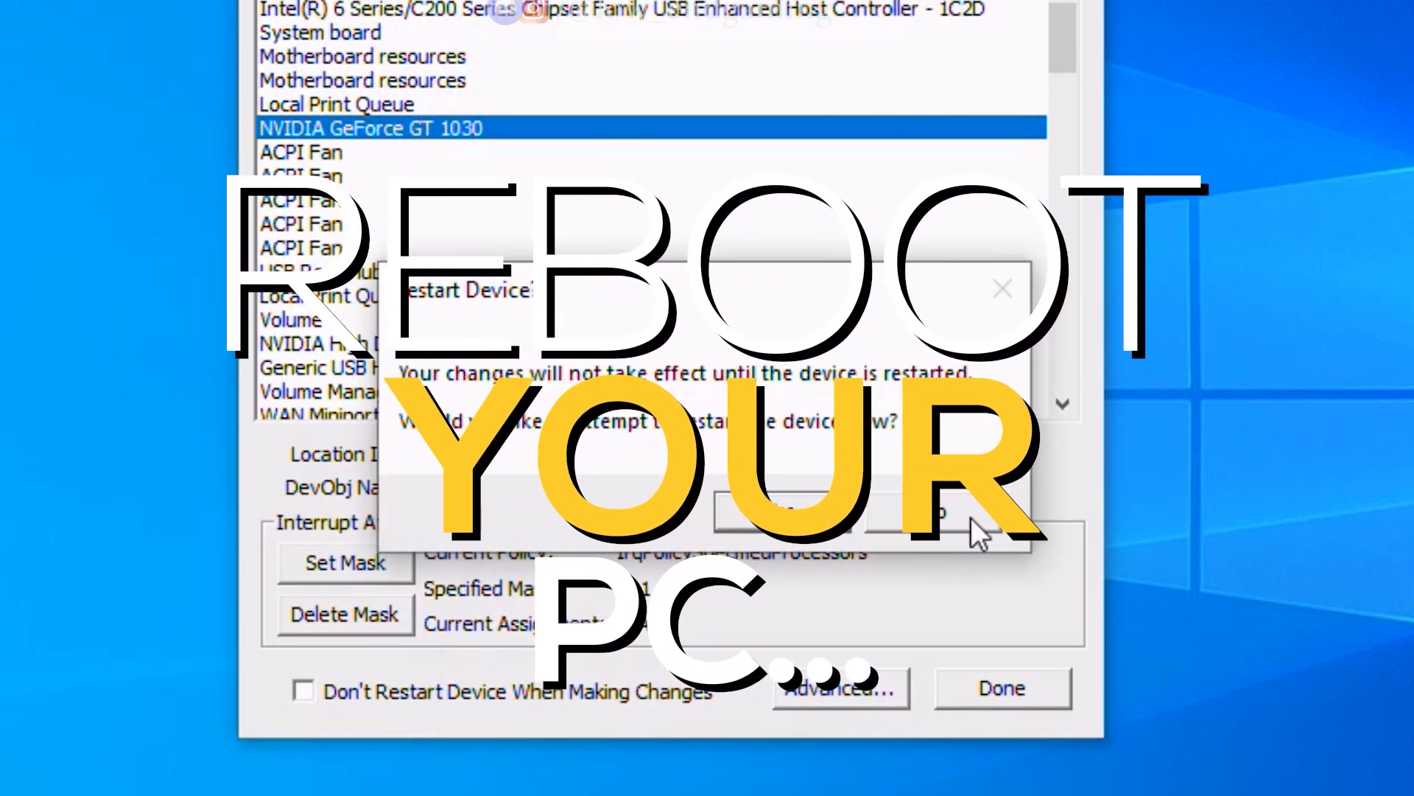
{"action": "left_click", "coordinate": [785, 510]}
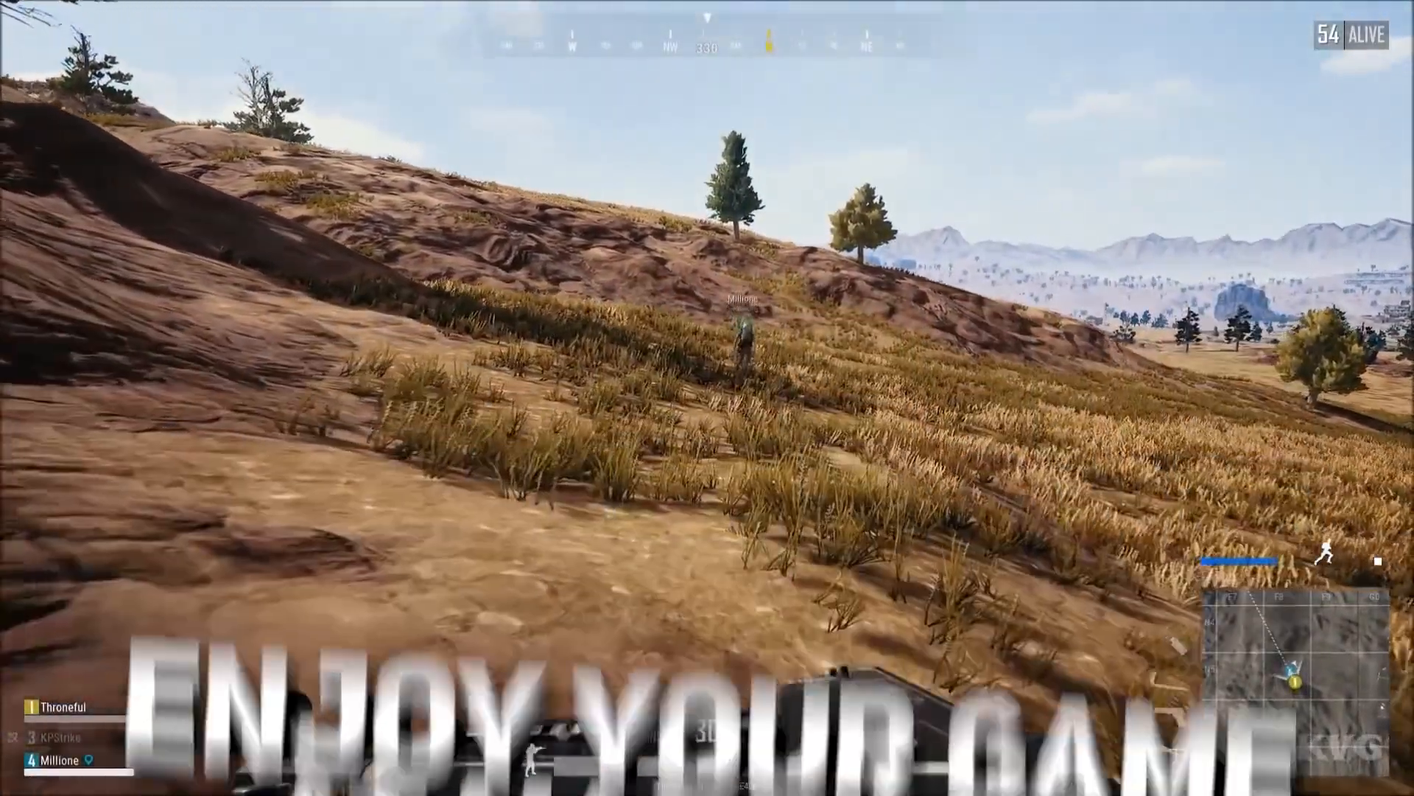
Step: Show the inventory with the UMP9, P1911, sickle and smoke grenade
{"action": "key", "text": "tab"}
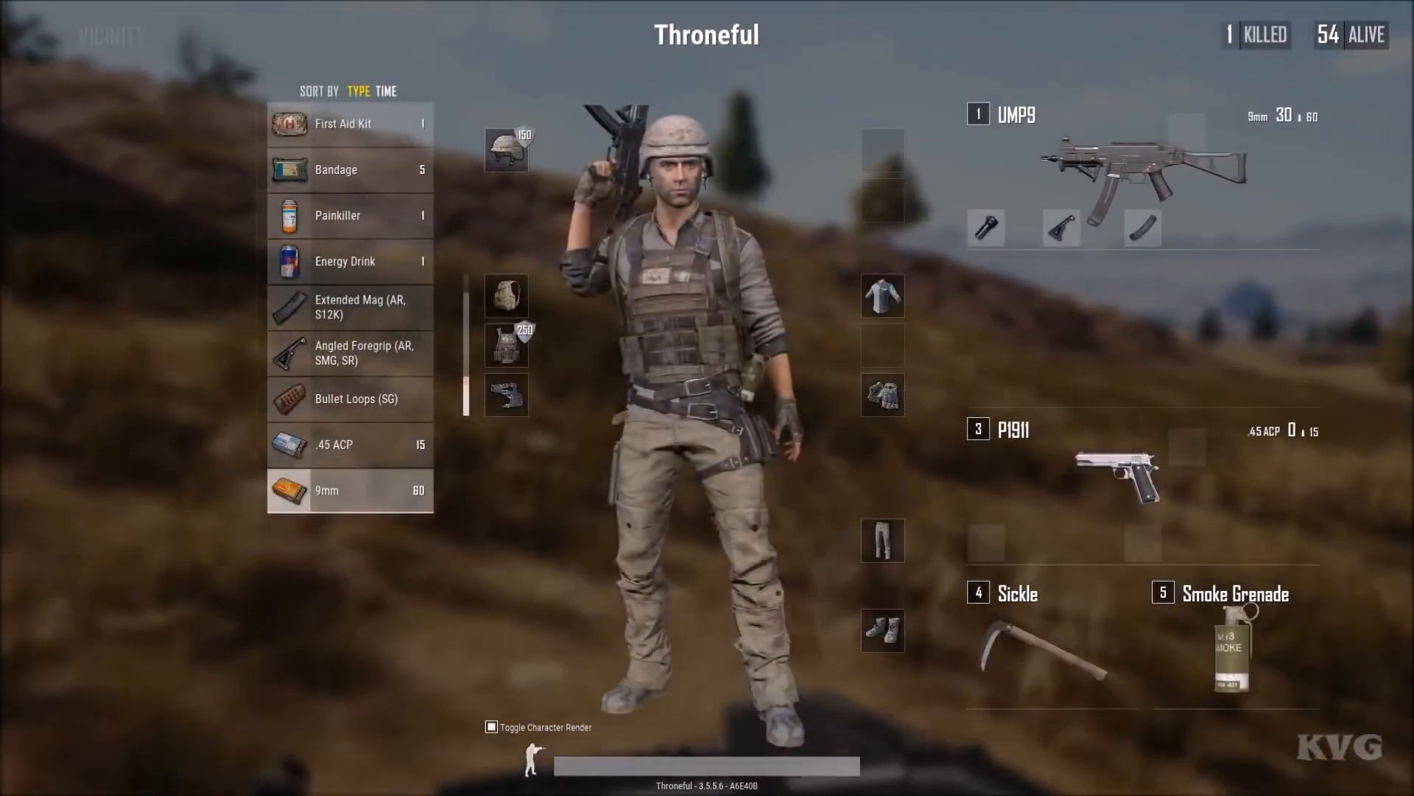